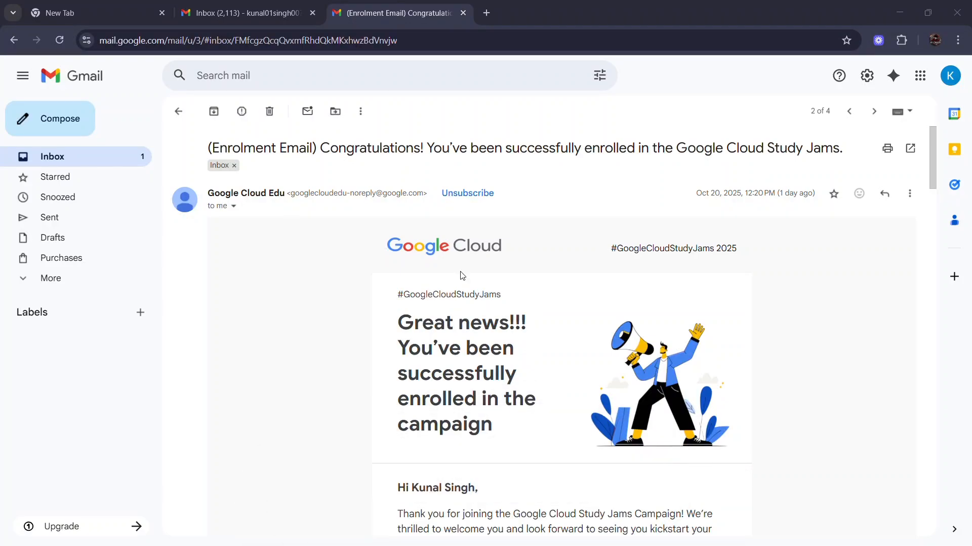
pyautogui.moveTo(594, 373)
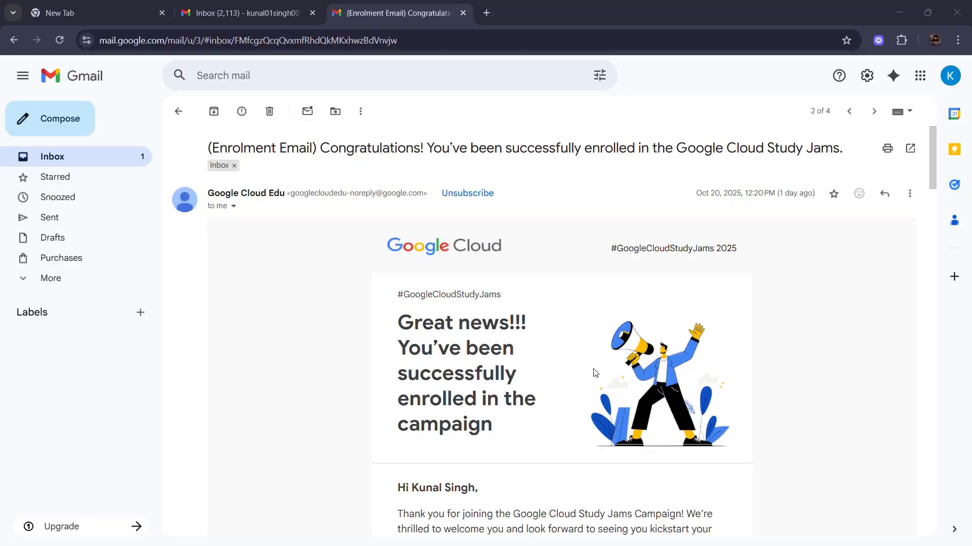
pyautogui.moveTo(436, 463)
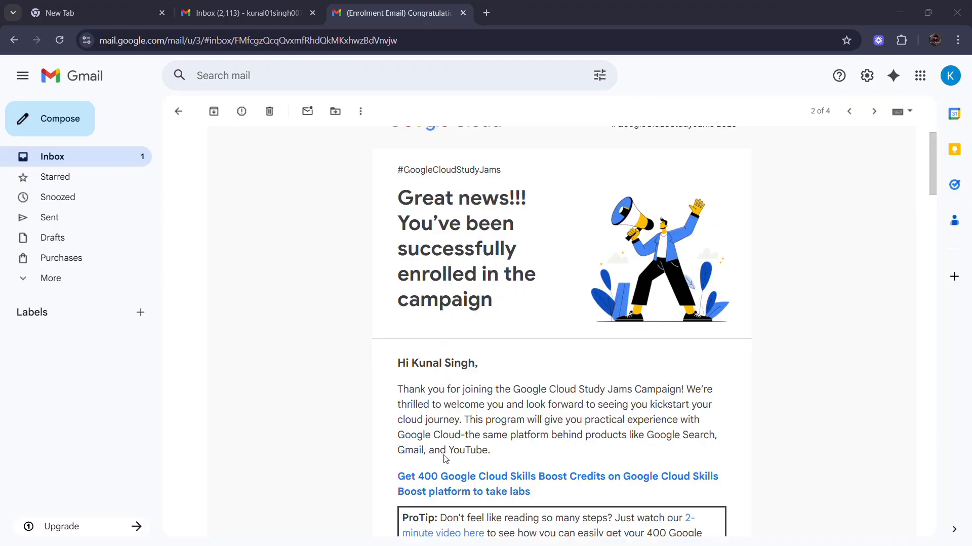
# Scroll to step 2 of the email and copy the cloudskillsboost.google catalog link
pyautogui.scroll(-3)
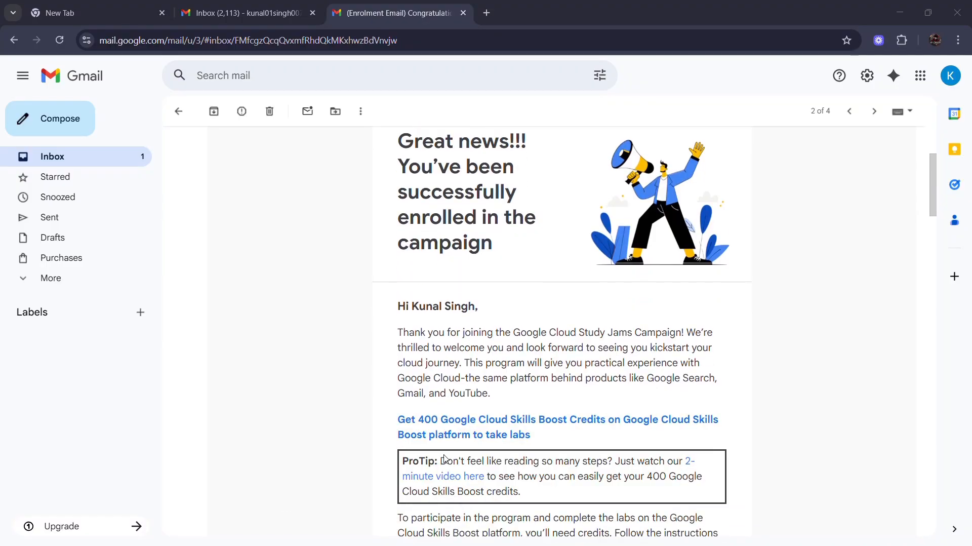
pyautogui.scroll(-3)
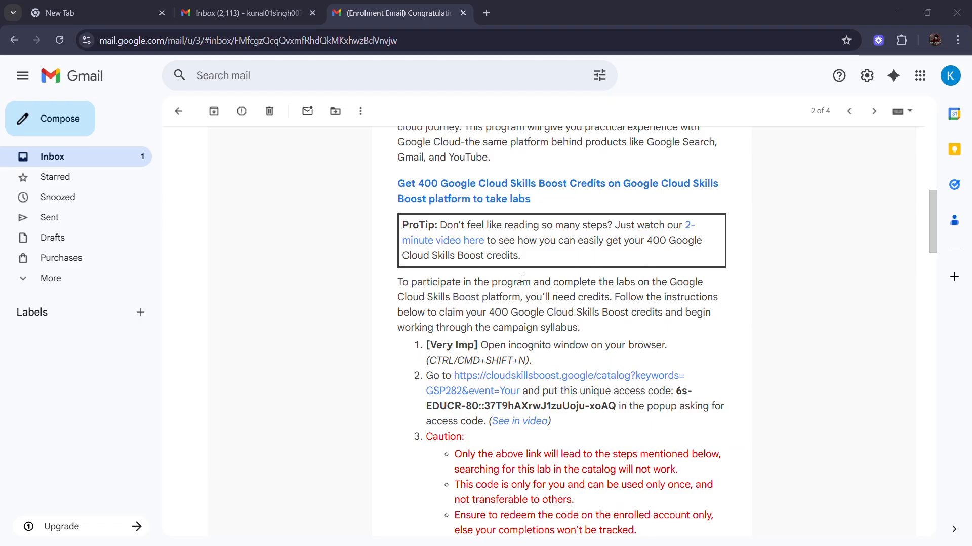
pyautogui.scroll(-3)
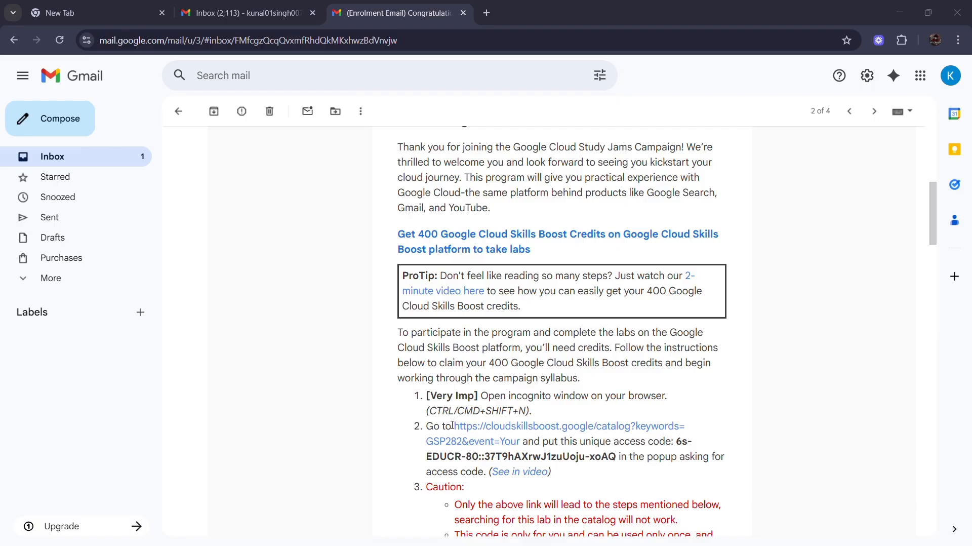
pyautogui.doubleClick(450, 396)
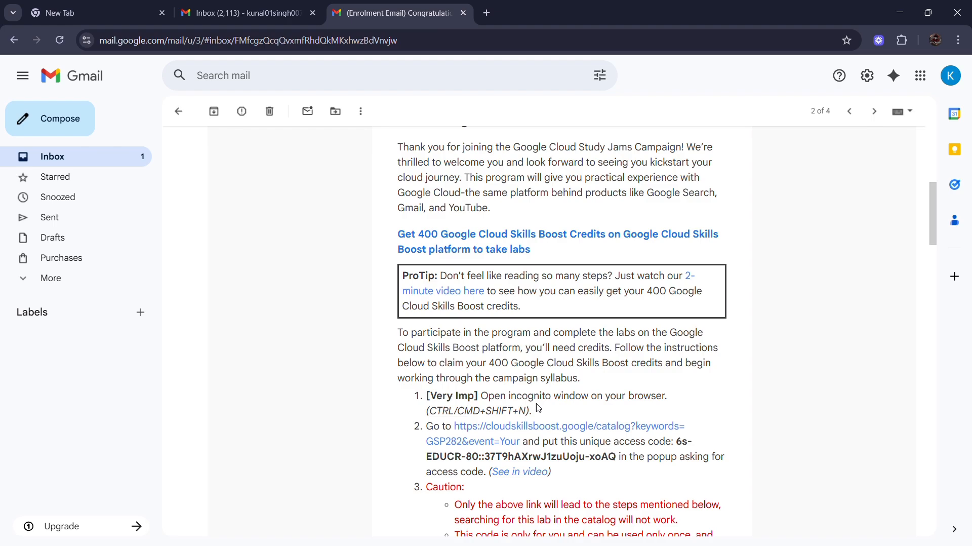
pyautogui.press('ctrl+shift+n')
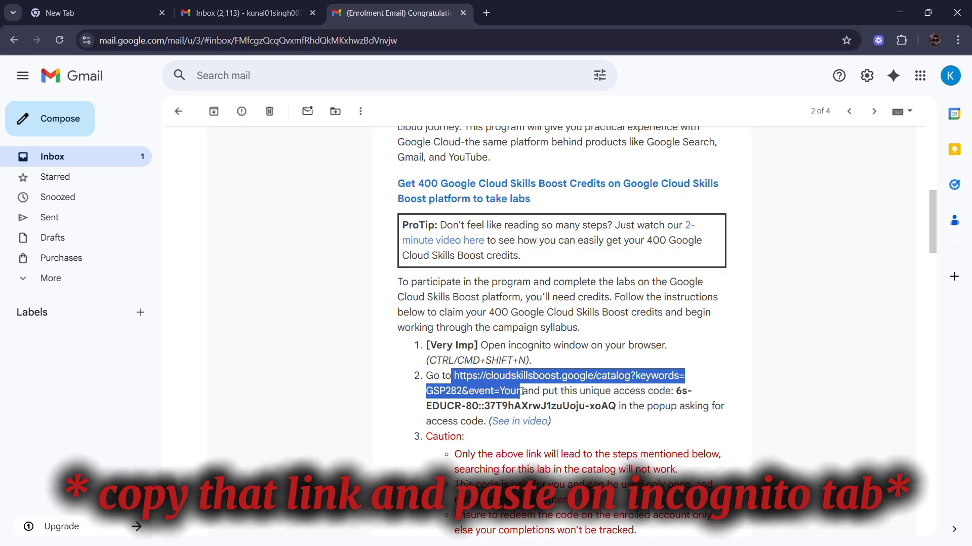
# Load the GSP282 catalog URL in a new incognito window to reach the access-code prompt
pyautogui.press('ctrl+shift+n')
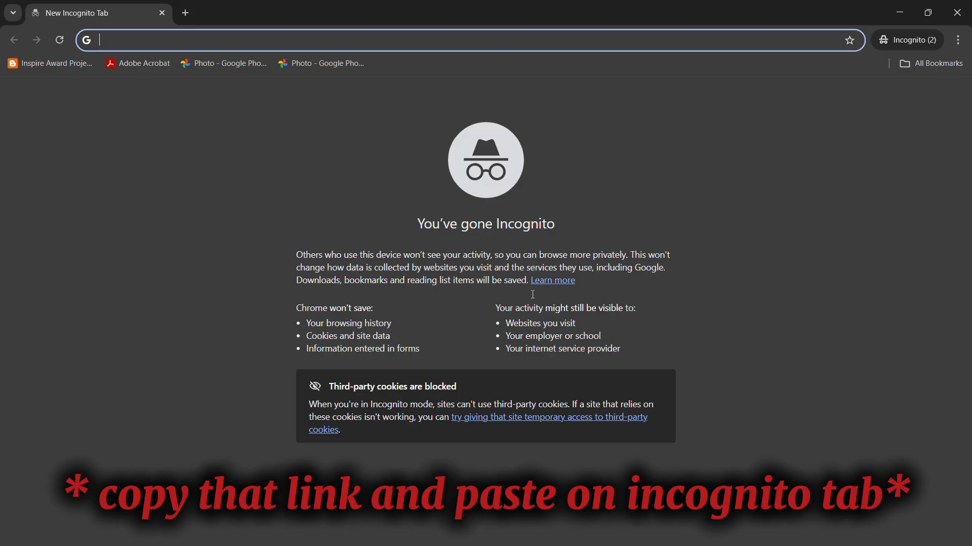
pyautogui.write('https://cloudskillsboost.google/catalog?keywords=GSP282&event=Your')
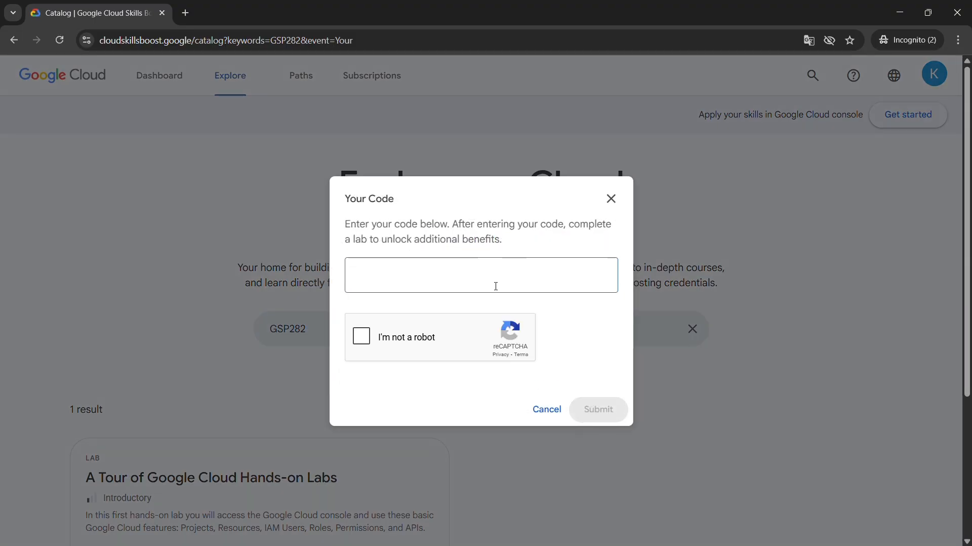
pyautogui.click(399, 12)
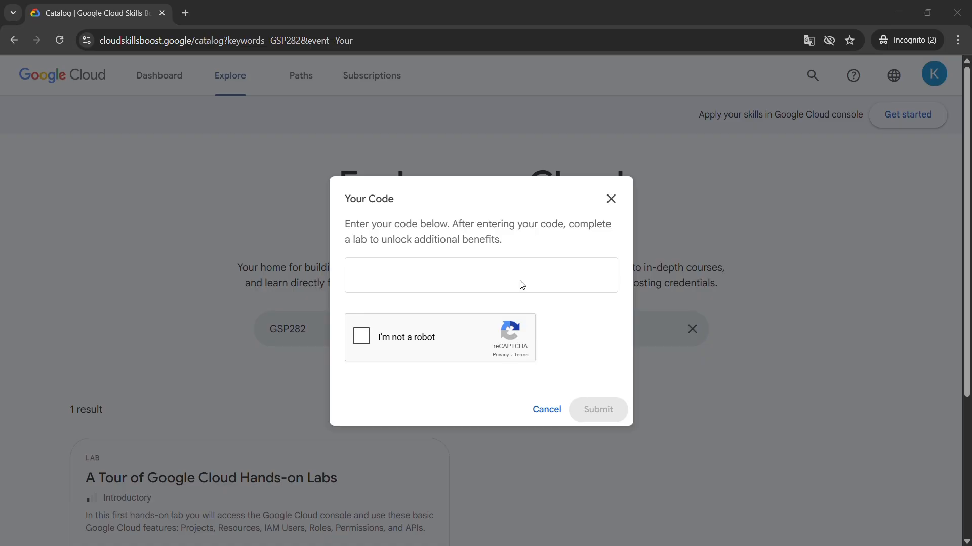
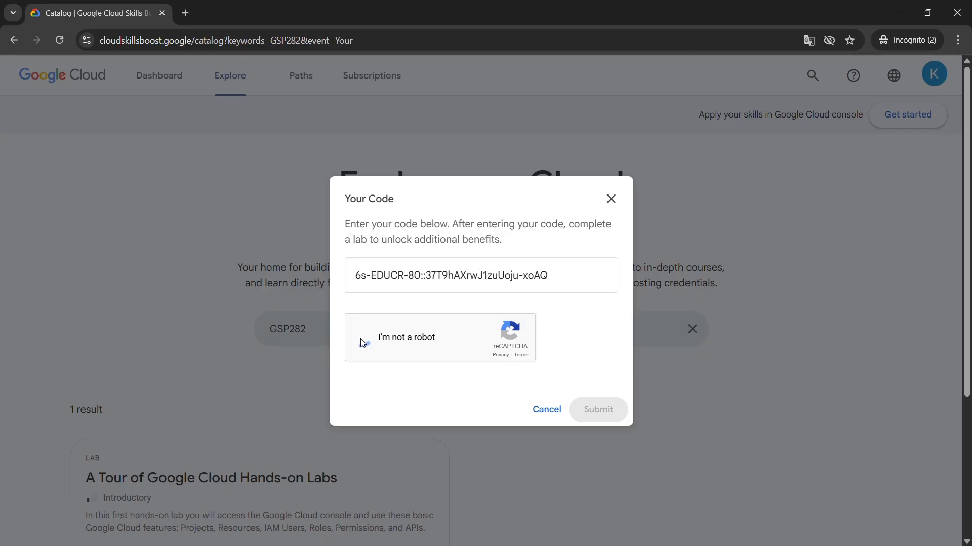
pyautogui.click(366, 337)
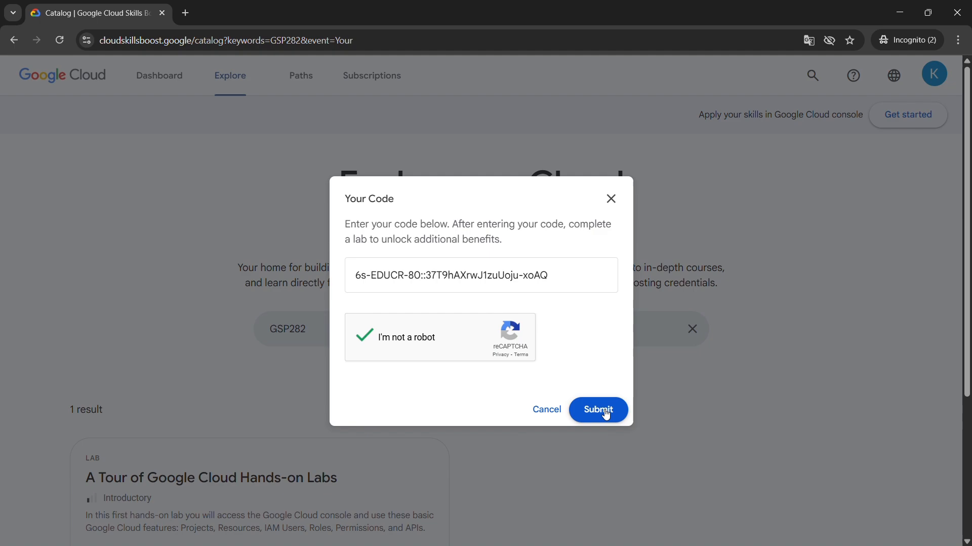
pyautogui.click(597, 409)
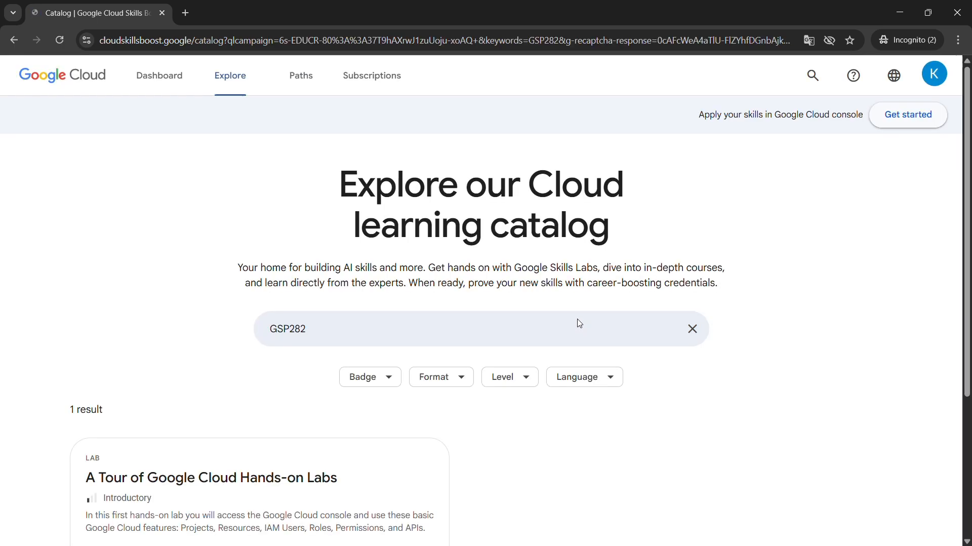
pyautogui.moveTo(558, 288)
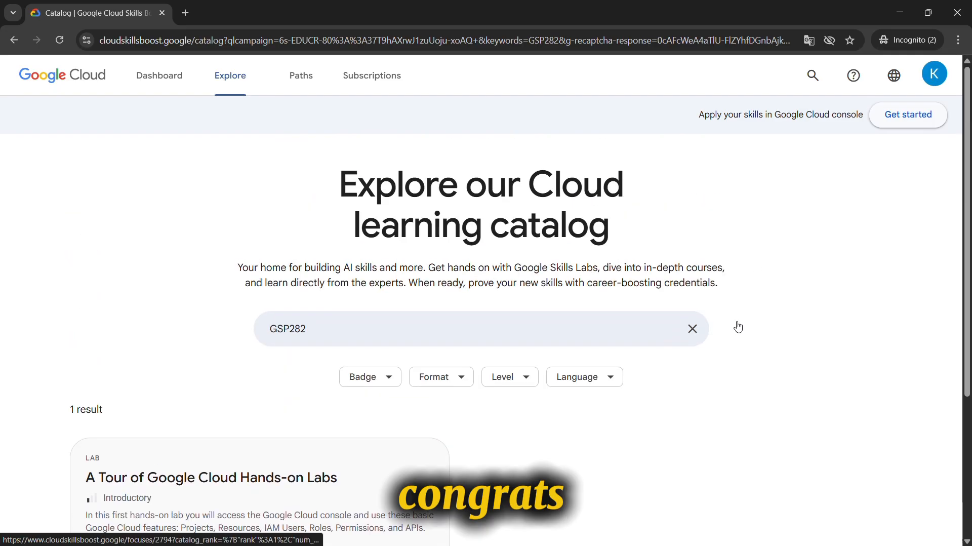
# Show the My account menu confirming the balance of 9 credits
pyautogui.click(934, 72)
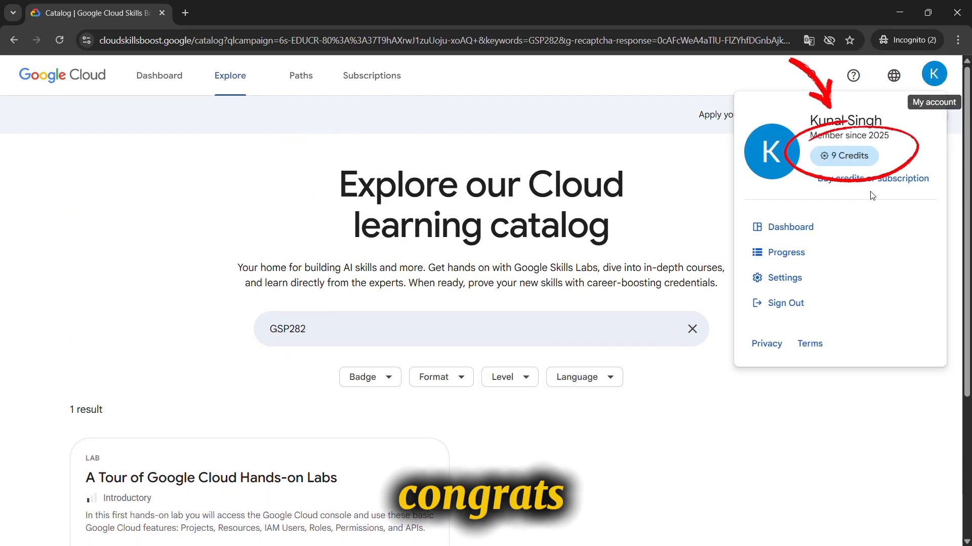